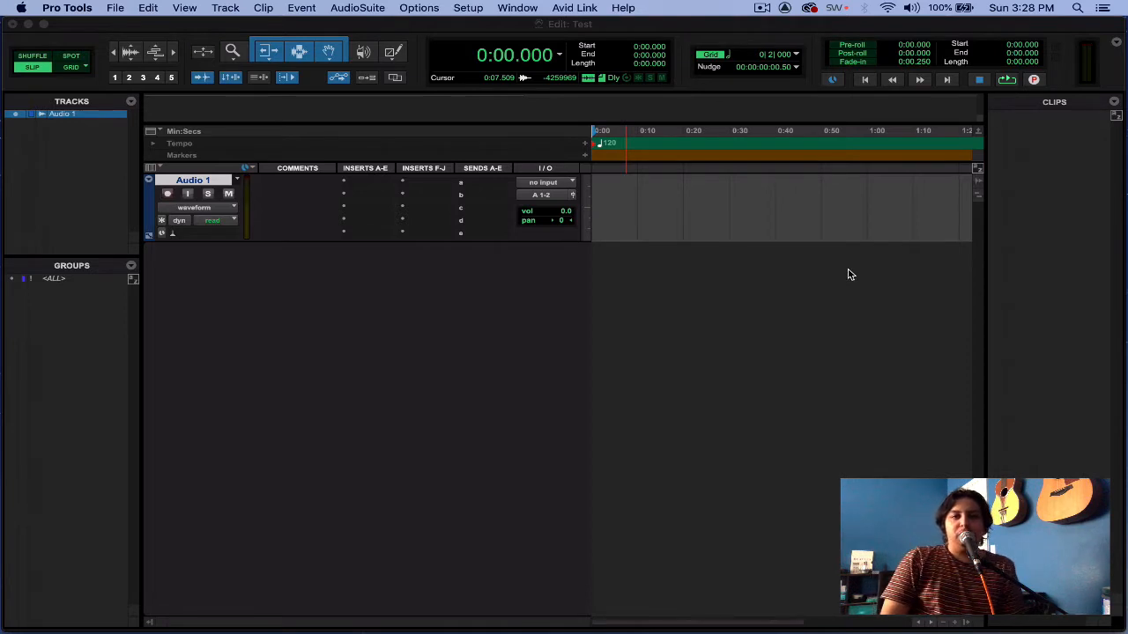
mouse_move(792, 195)
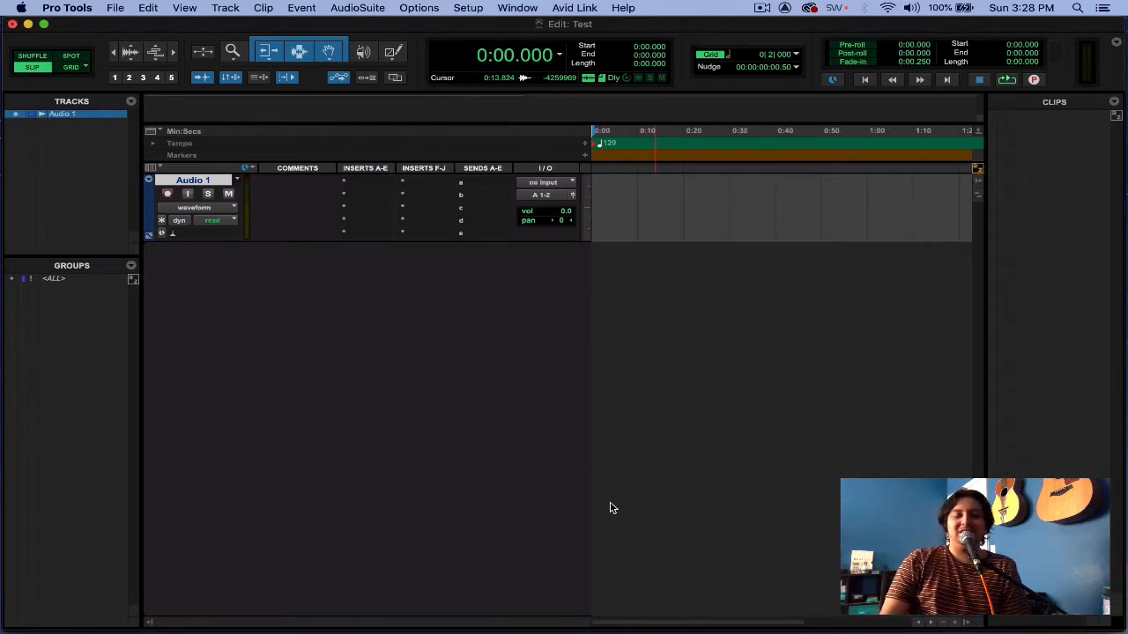
mouse_move(702, 596)
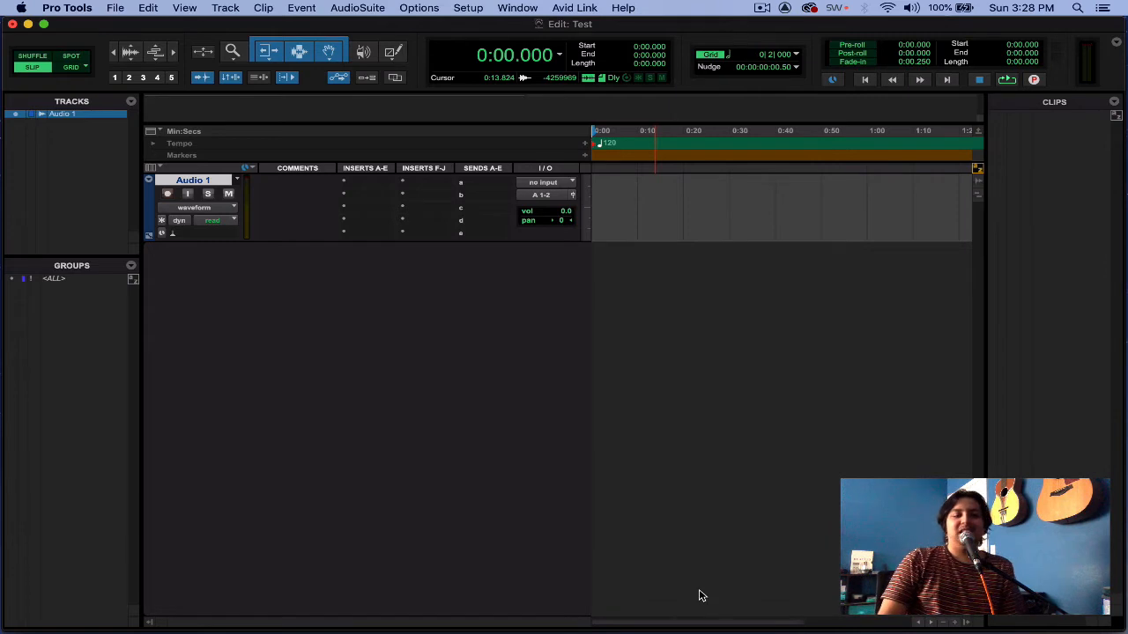
mouse_move(712, 527)
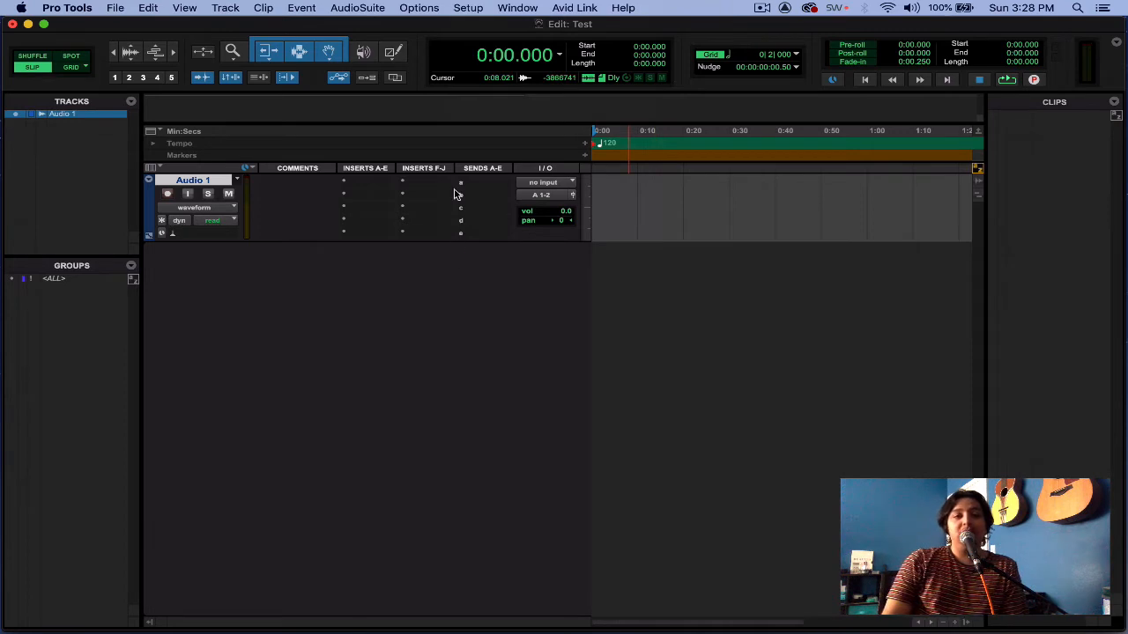
- Set the UI Theme preference to Classic
left_click(468, 8)
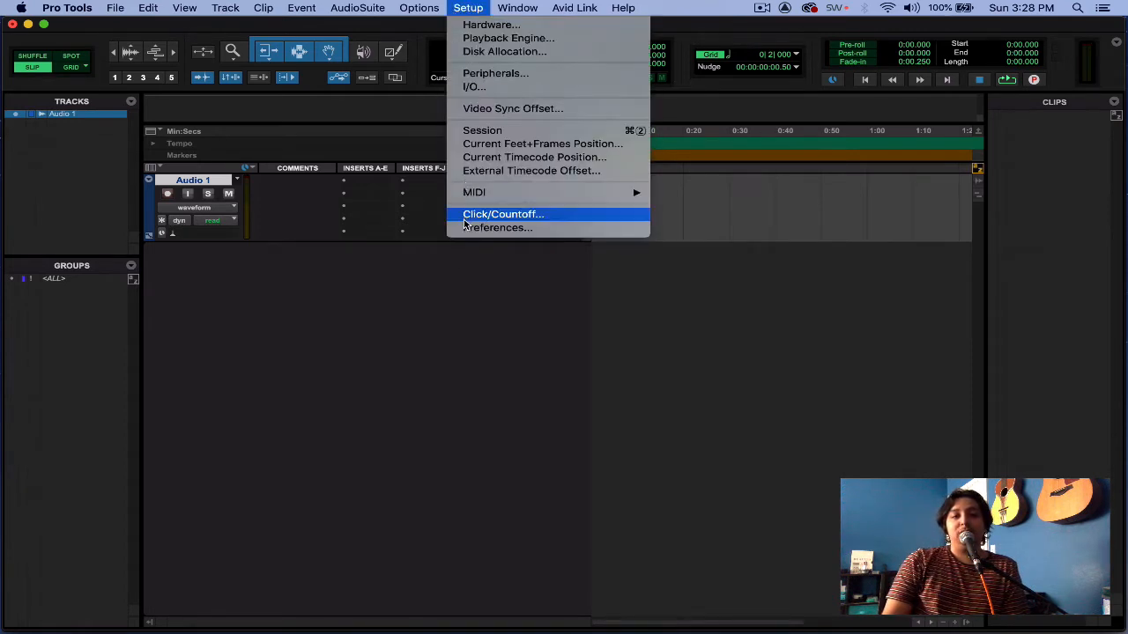
left_click(498, 227)
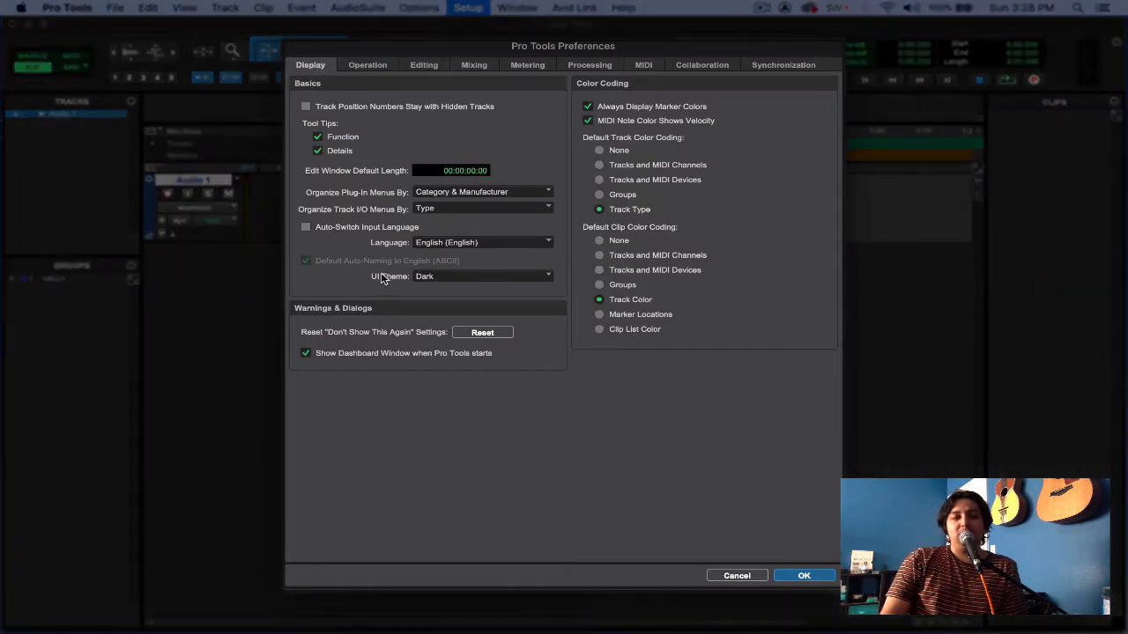
left_click(482, 276)
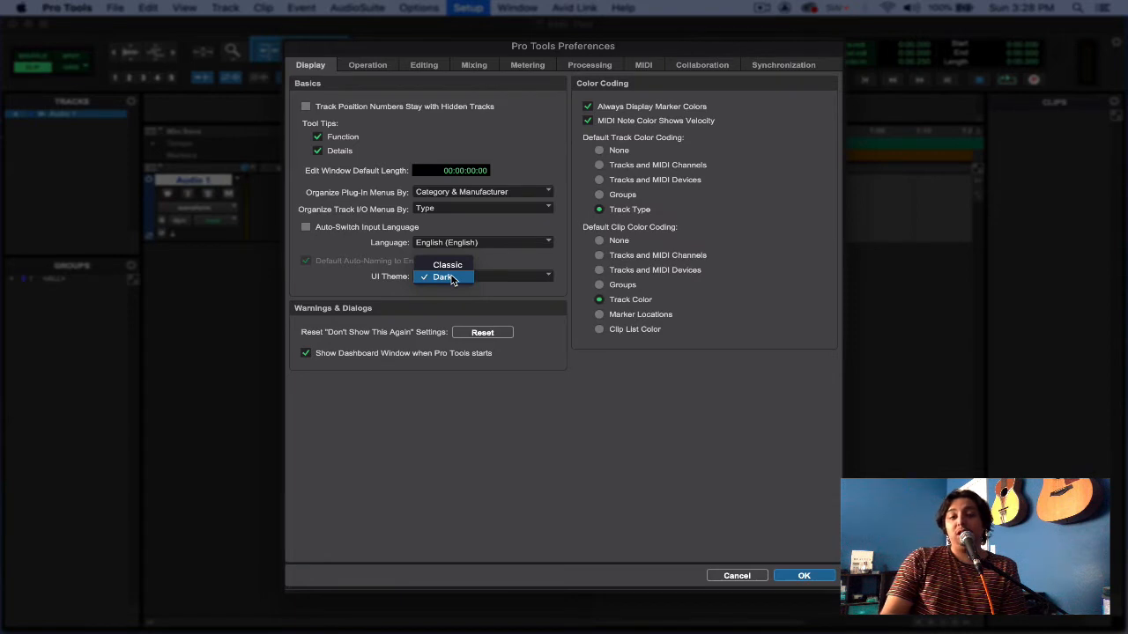
left_click(444, 265)
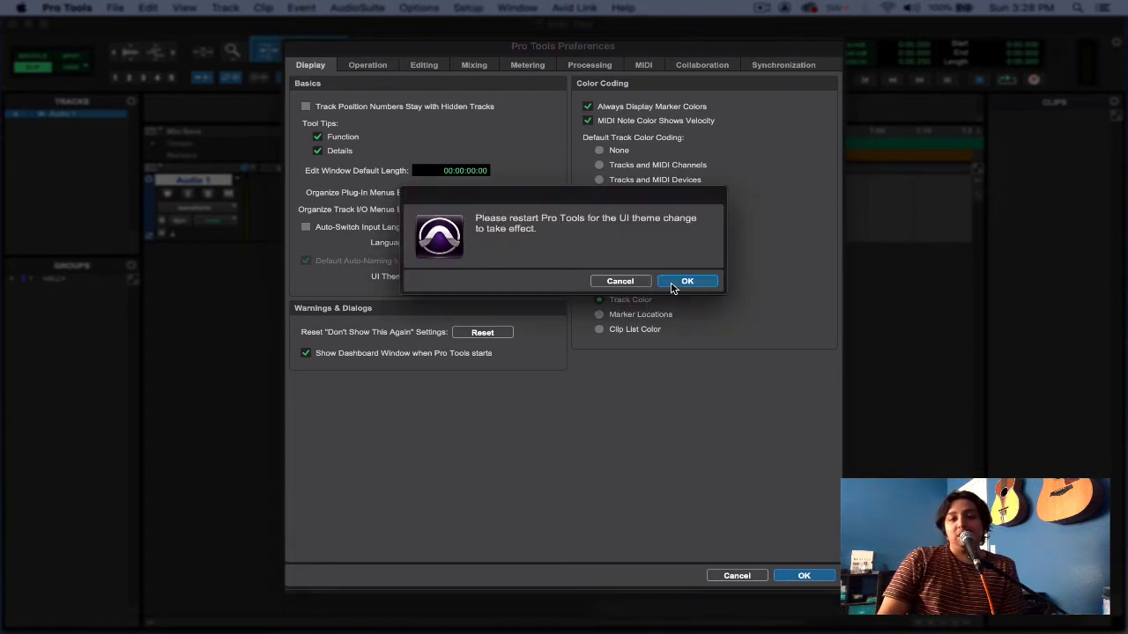
- Acknowledge the restart prompt, quit Pro Tools, and reopen Test.ptx from Finder
left_click(687, 280)
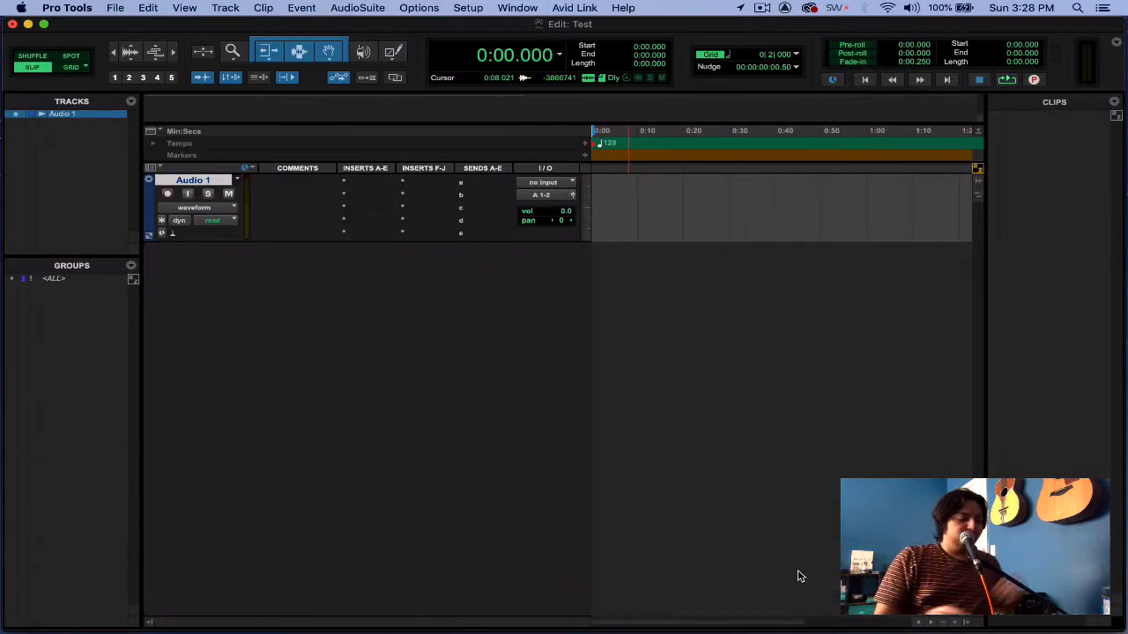
key("shift+cmd")
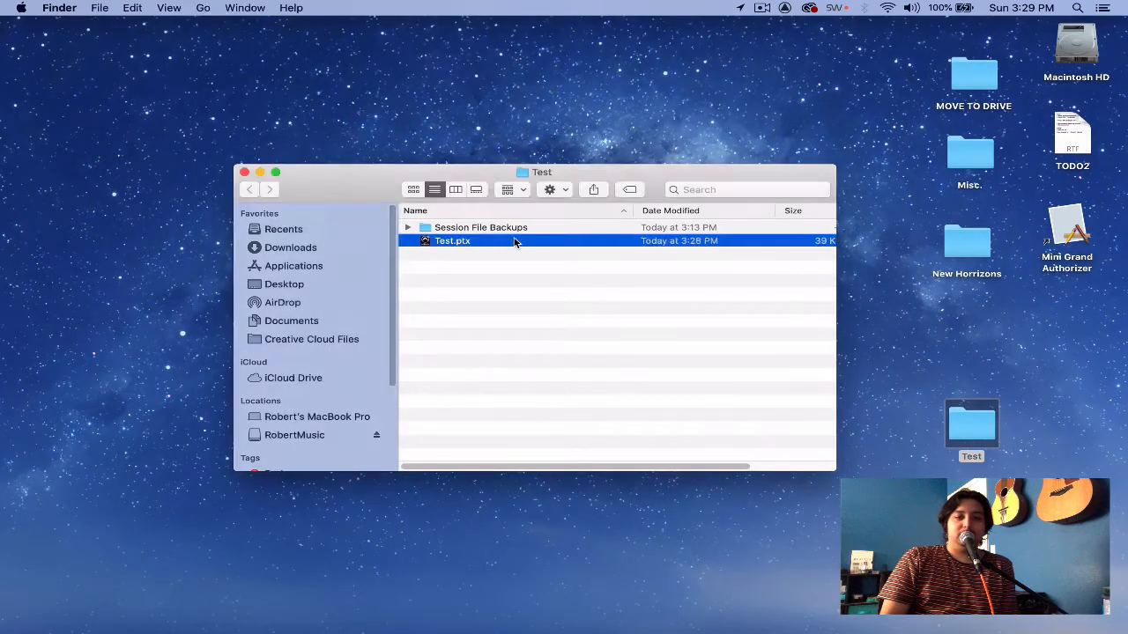
double_click(452, 240)
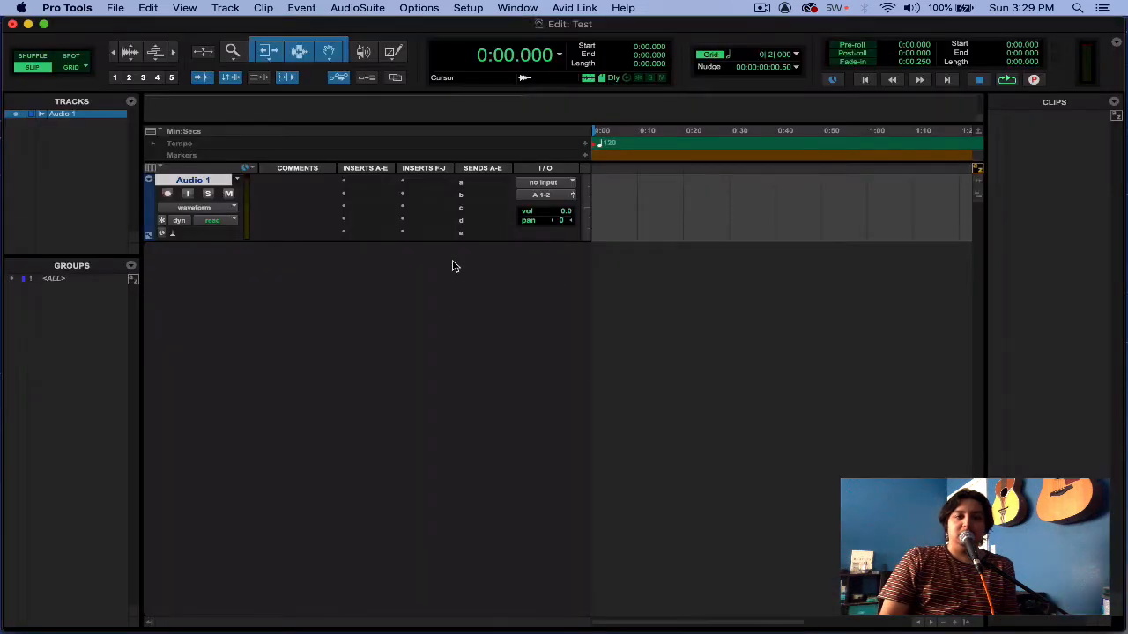
mouse_move(476, 297)
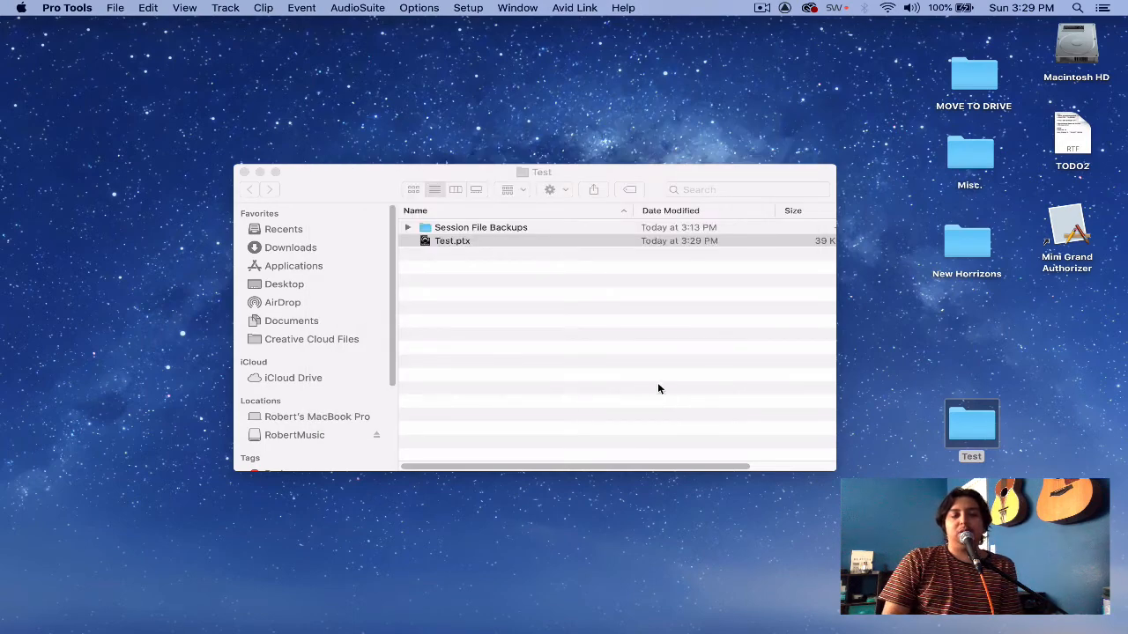
- Relaunch the session from Test.ptx in the Test folder so the Classic theme applies
double_click(452, 240)
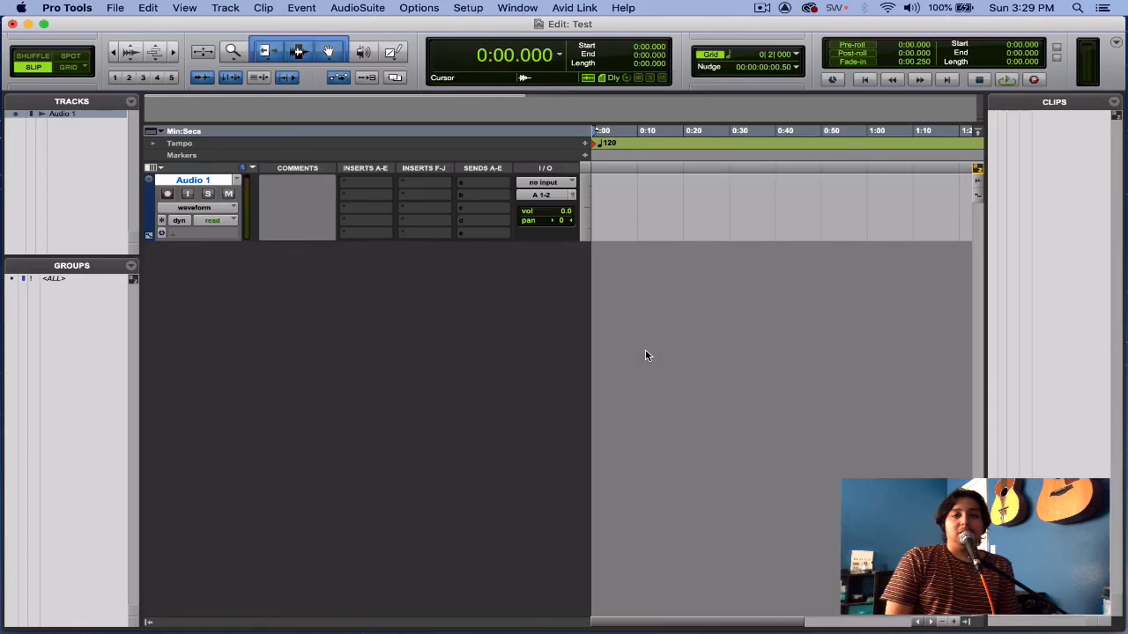
mouse_move(613, 269)
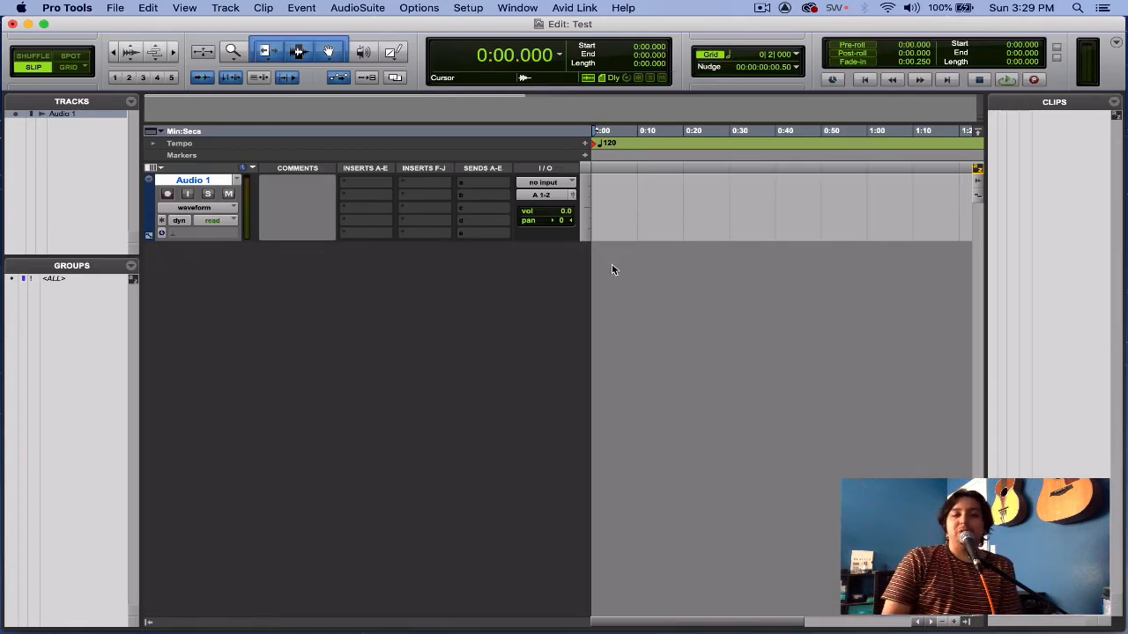